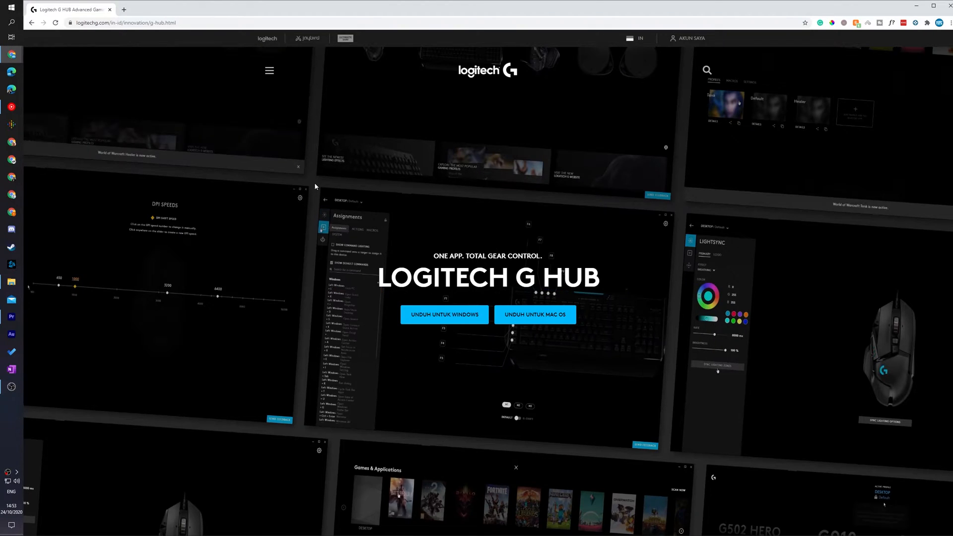
Step: Leave the G HUB download page in Chrome so G HUB shows the G502 HERO update
left_click(125, 22)
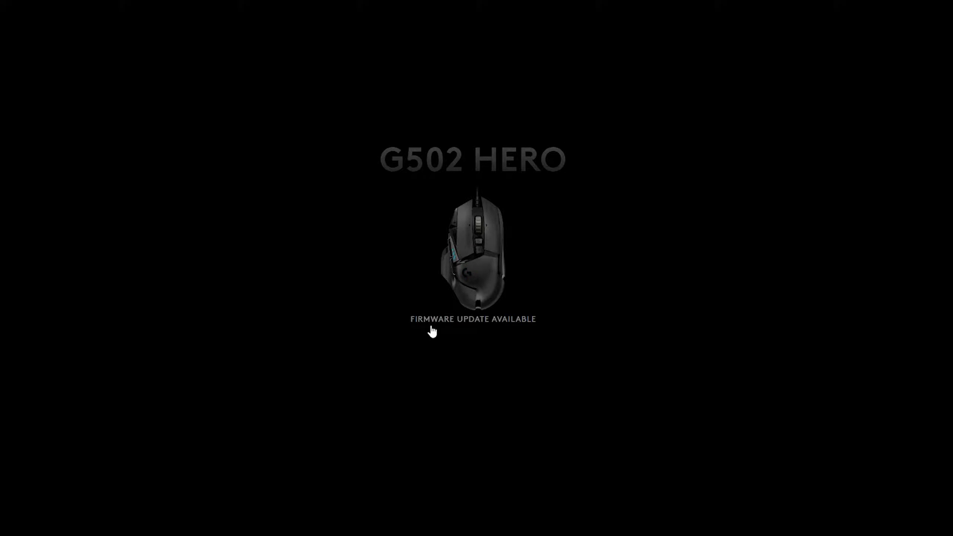
Step: Enter the G502 HERO device page from the G HUB home screen
left_click(432, 320)
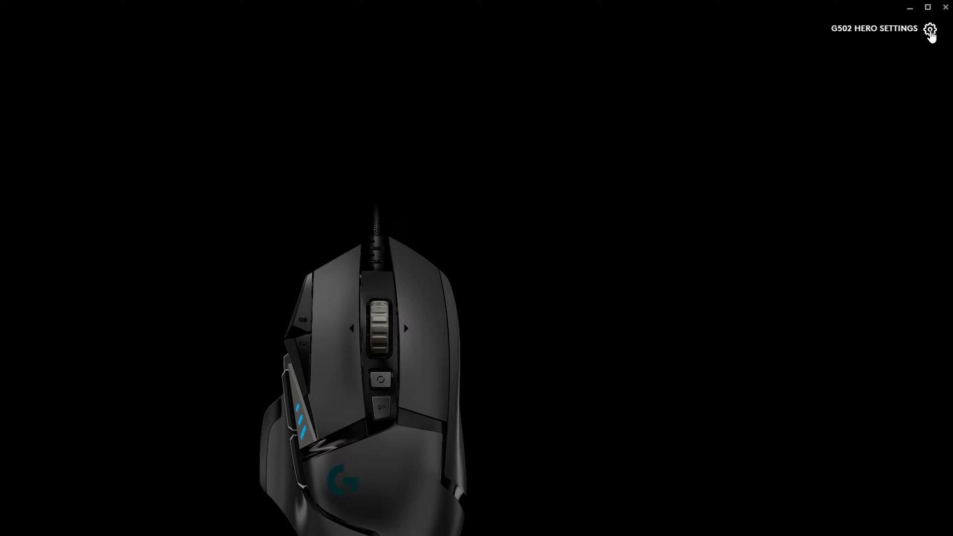
Step: Start the G502 HERO firmware update from the device settings' Firmware section
left_click(929, 28)
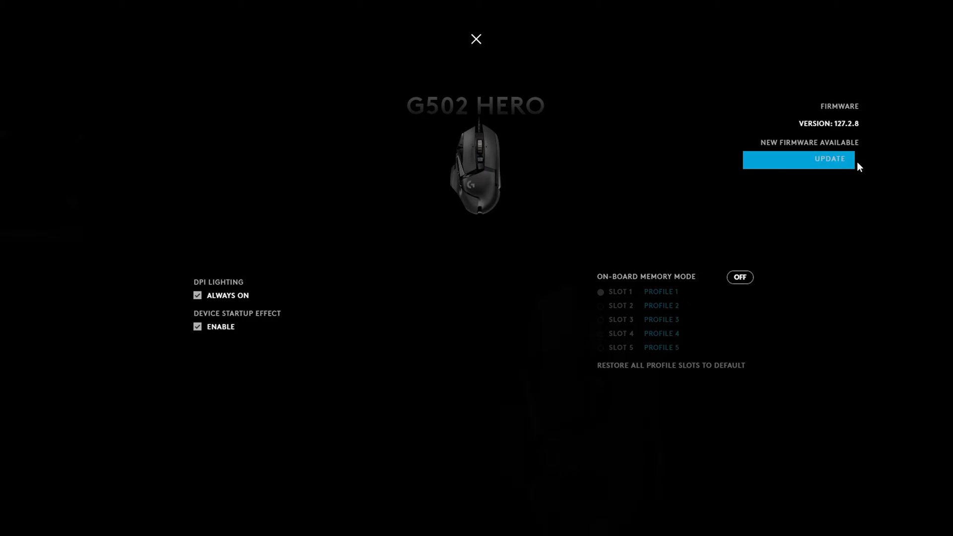
mouse_move(776, 161)
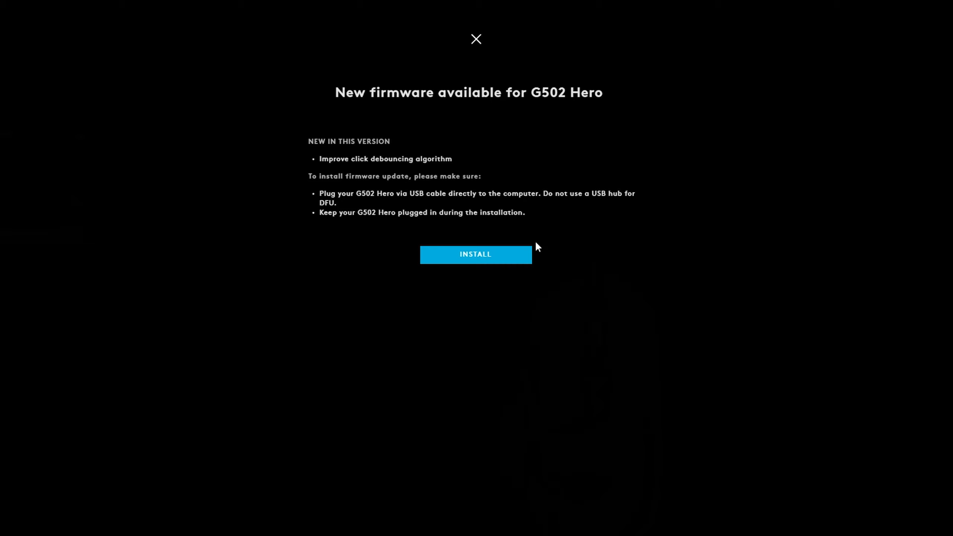
left_click(475, 254)
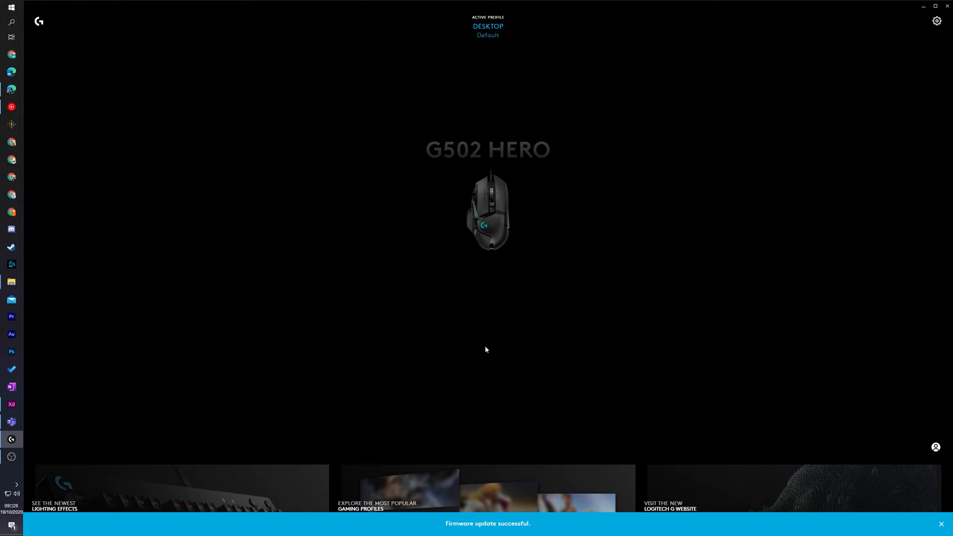
Step: After the successful update, show the G502 HERO's LIGHTSYNC lighting page
left_click(937, 20)
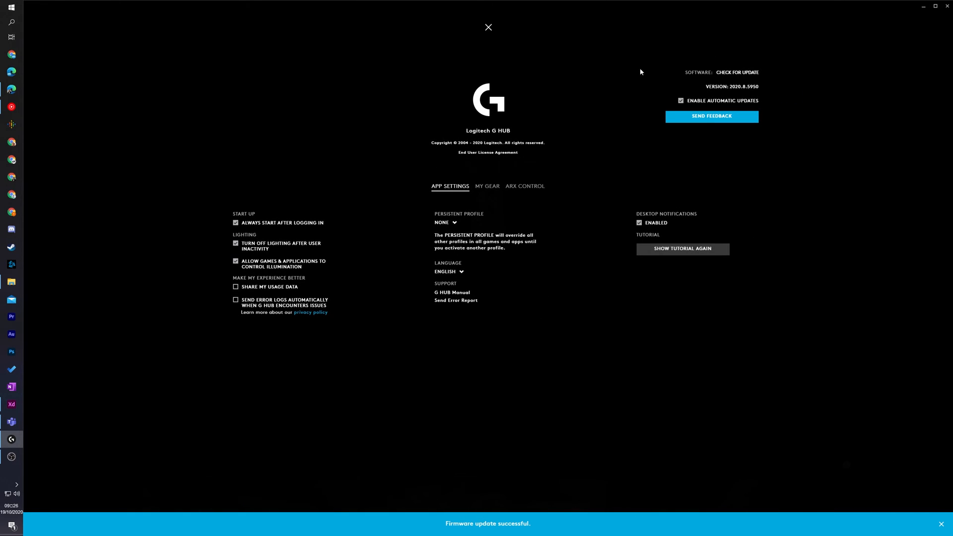
left_click(488, 28)
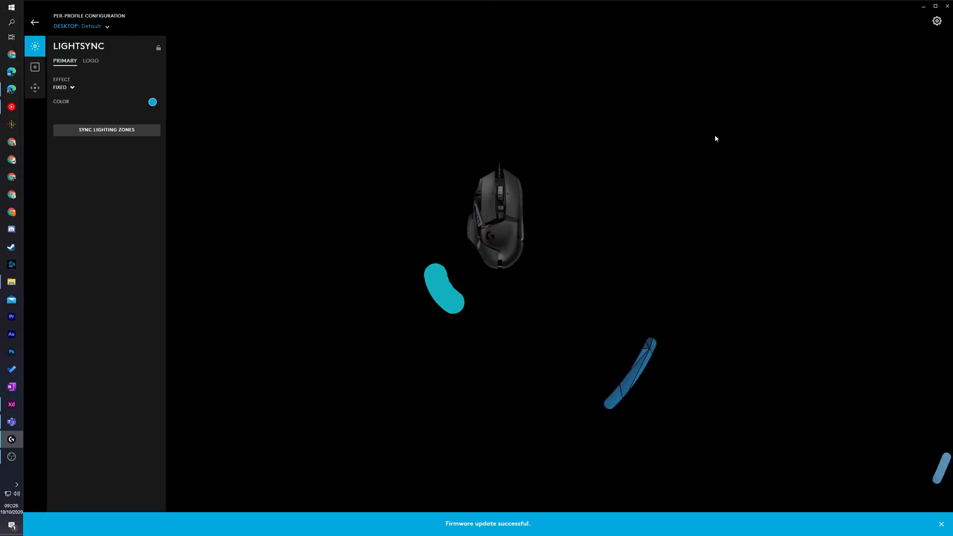